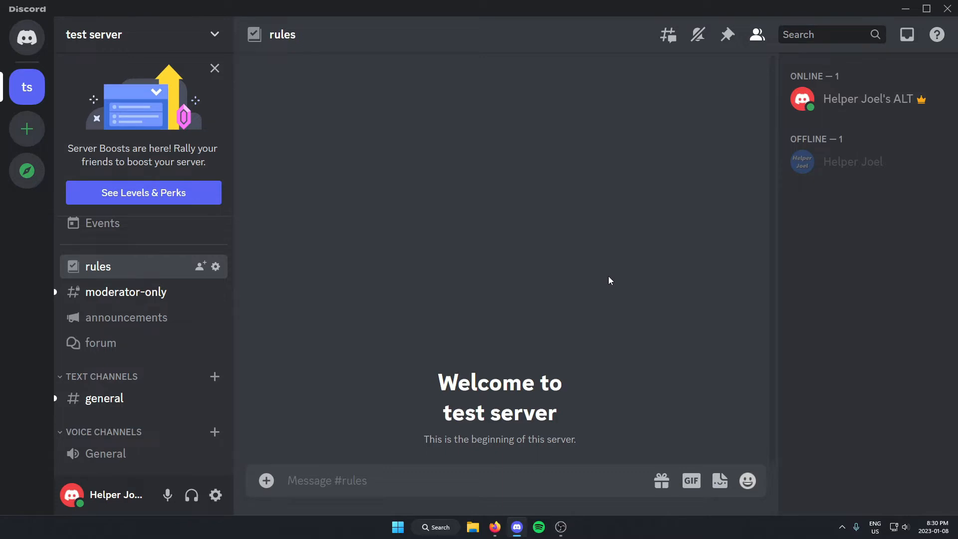
mouse_move(92, 115)
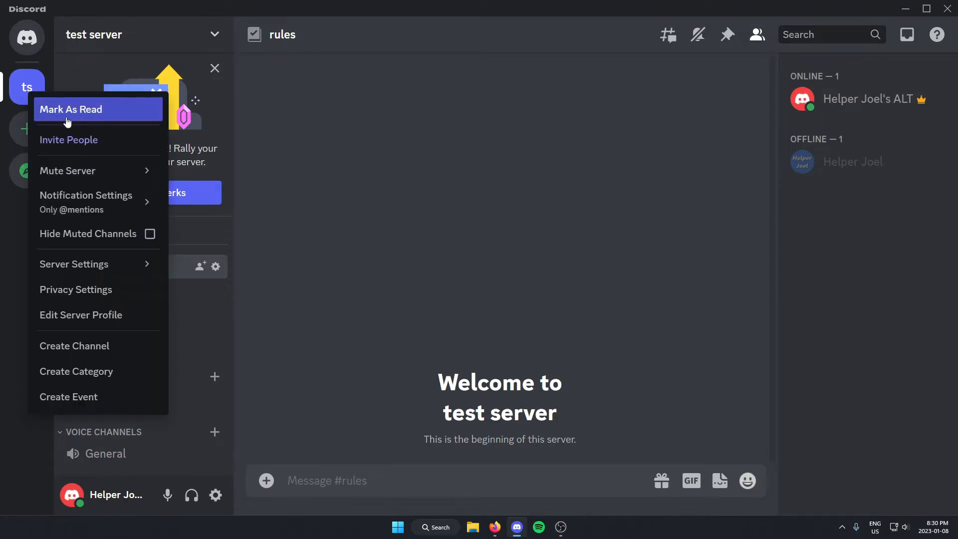
mouse_move(98, 346)
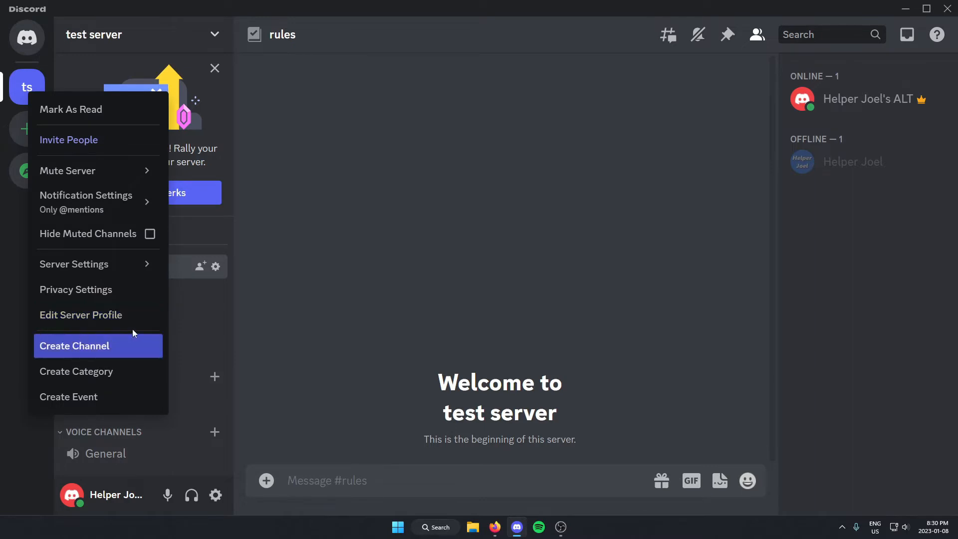
mouse_move(157, 335)
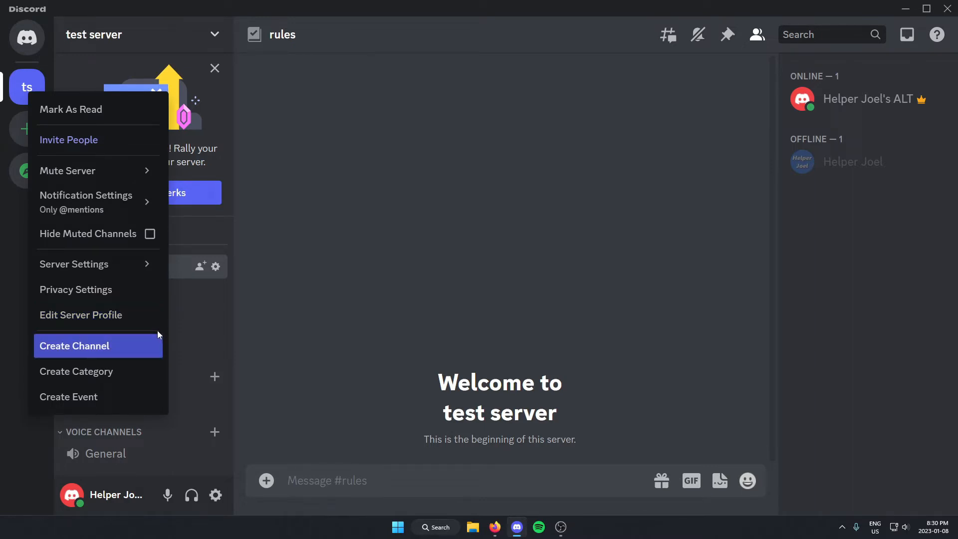
- Dismiss the stray menu and bring up the test server dropdown from its name
left_click(491, 261)
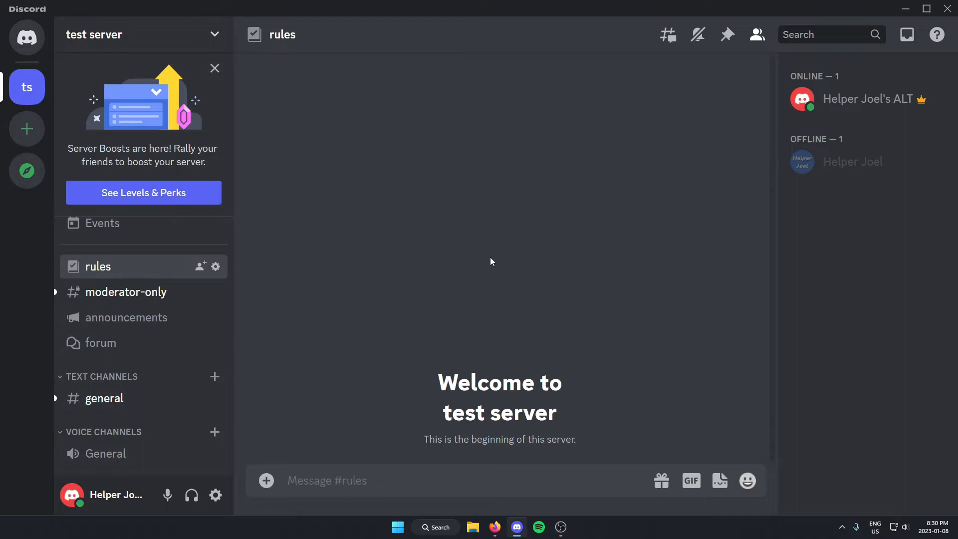
mouse_move(578, 259)
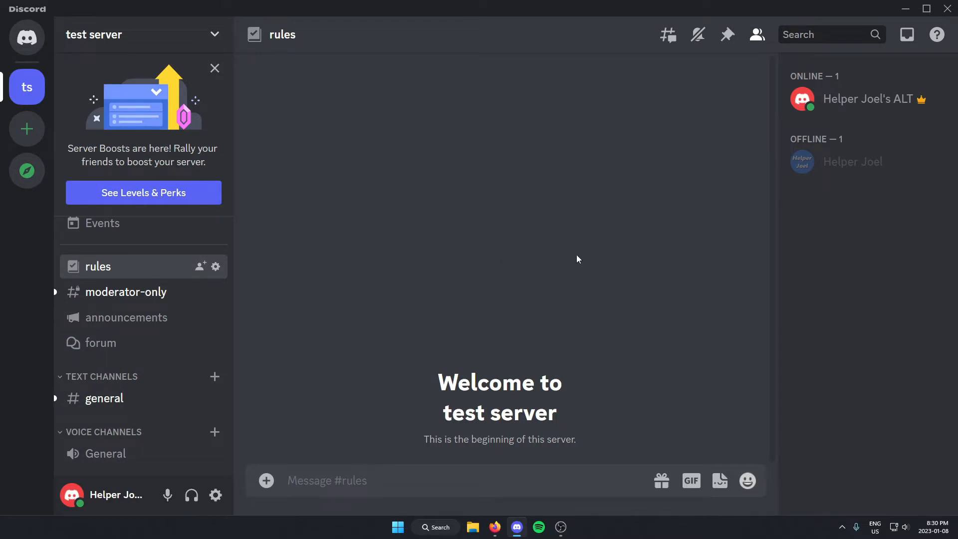
mouse_move(592, 259)
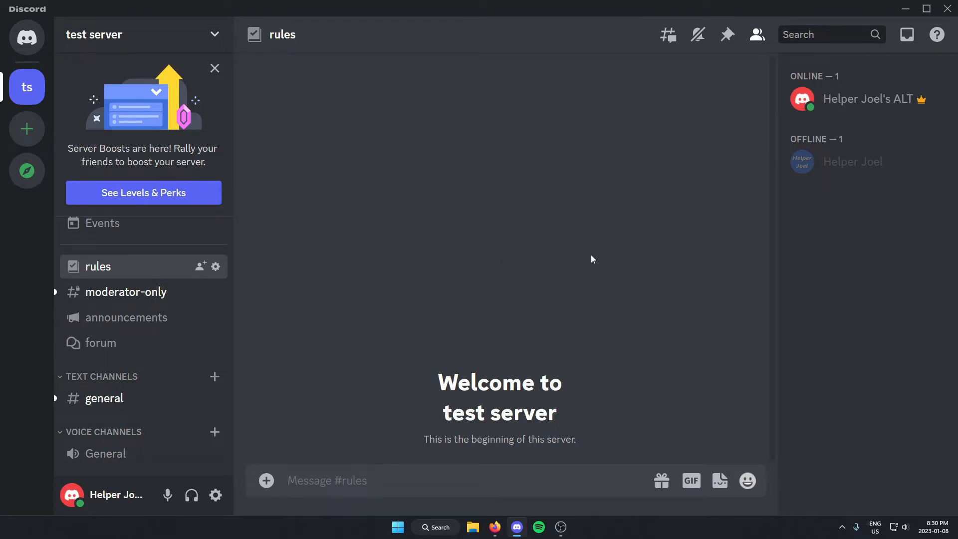
mouse_move(614, 271)
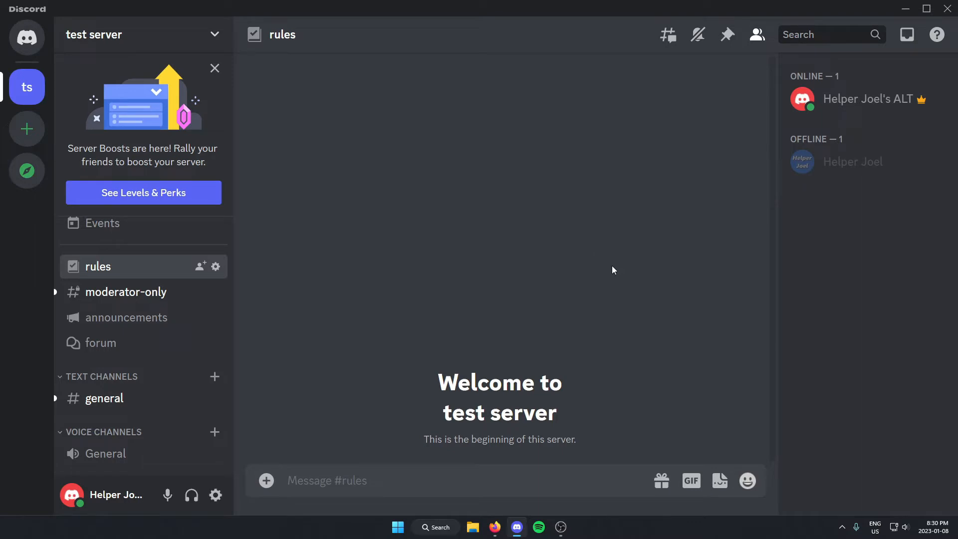
mouse_move(543, 247)
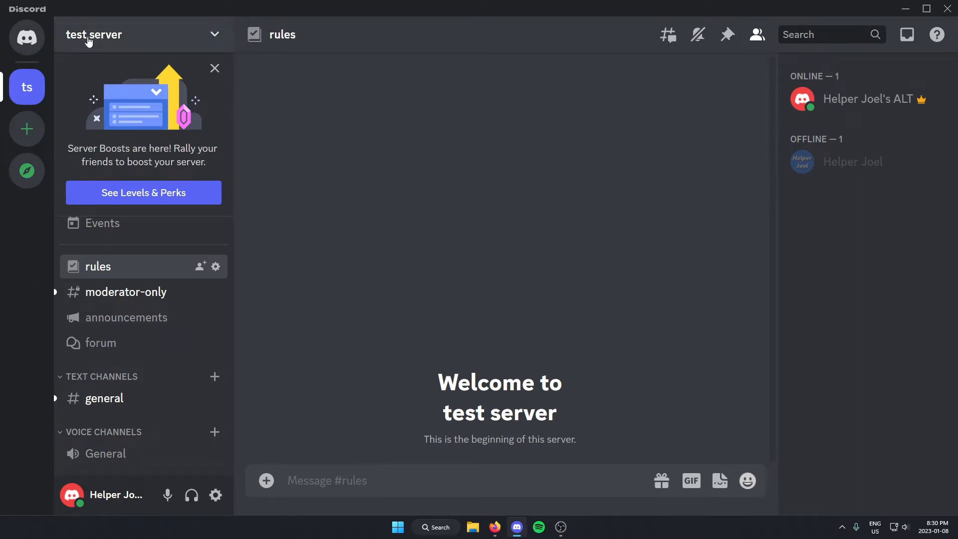
left_click(95, 34)
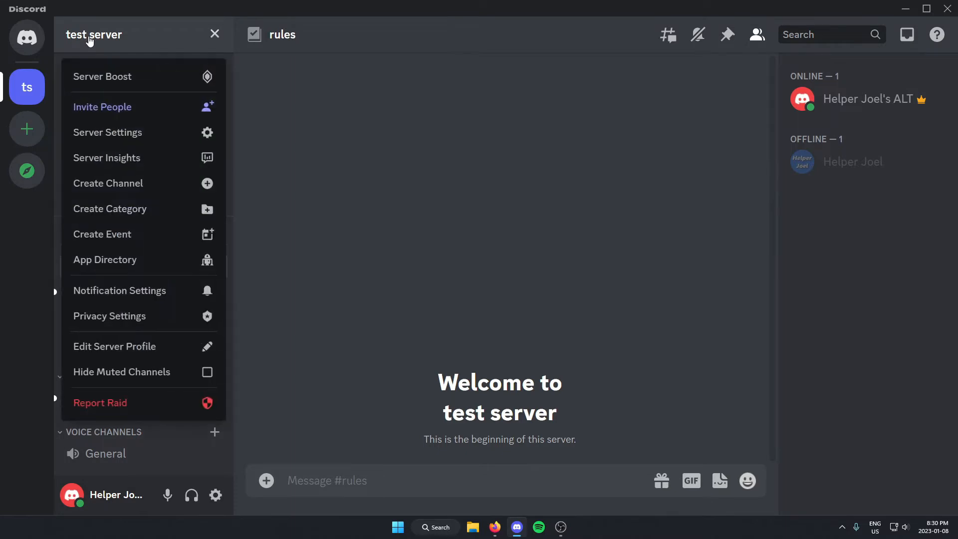
mouse_move(144, 132)
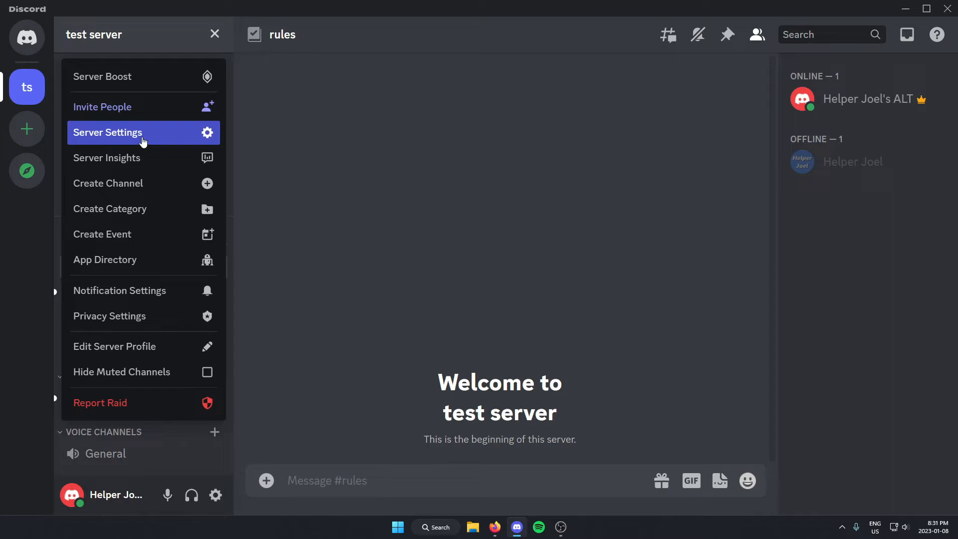
- Go to Server Settings and show the Members page under User Management
left_click(107, 132)
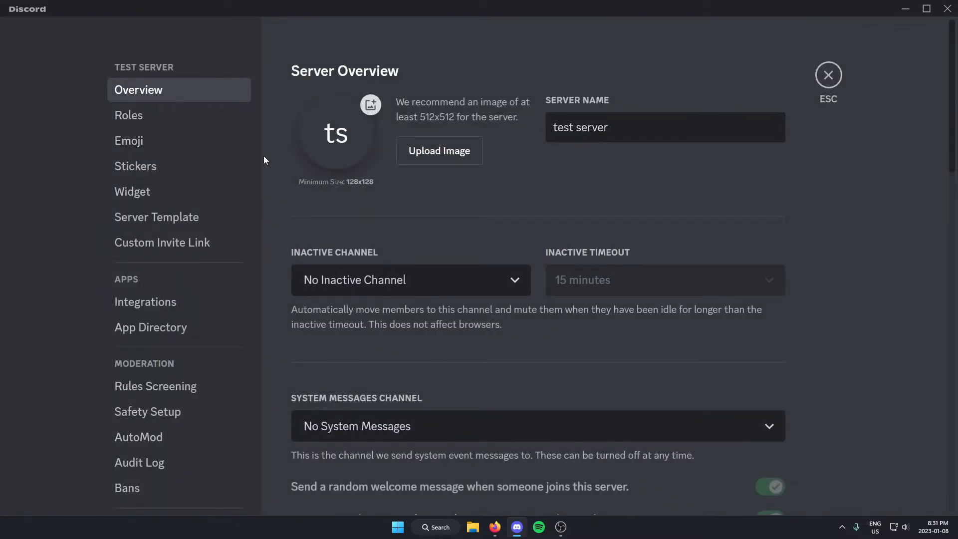
mouse_move(73, 219)
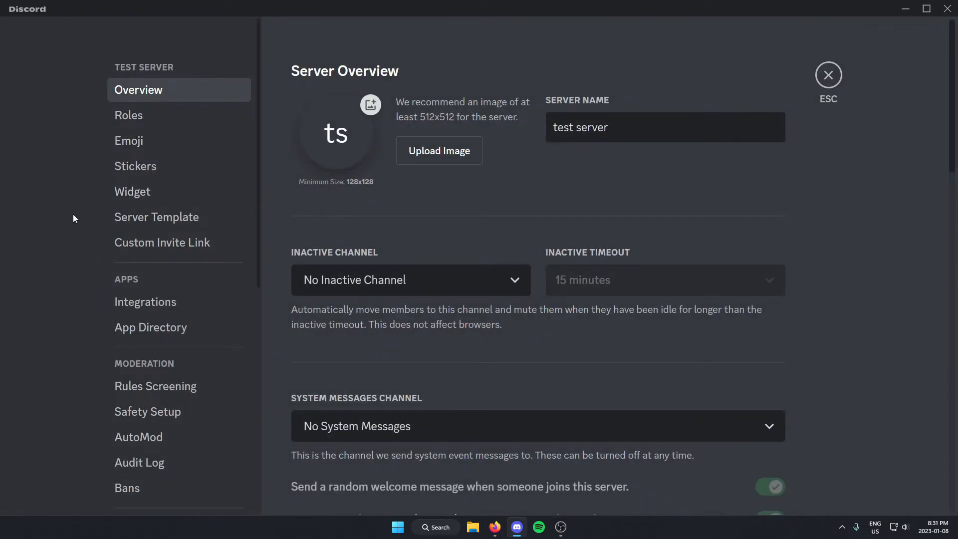
scroll("down", 3)
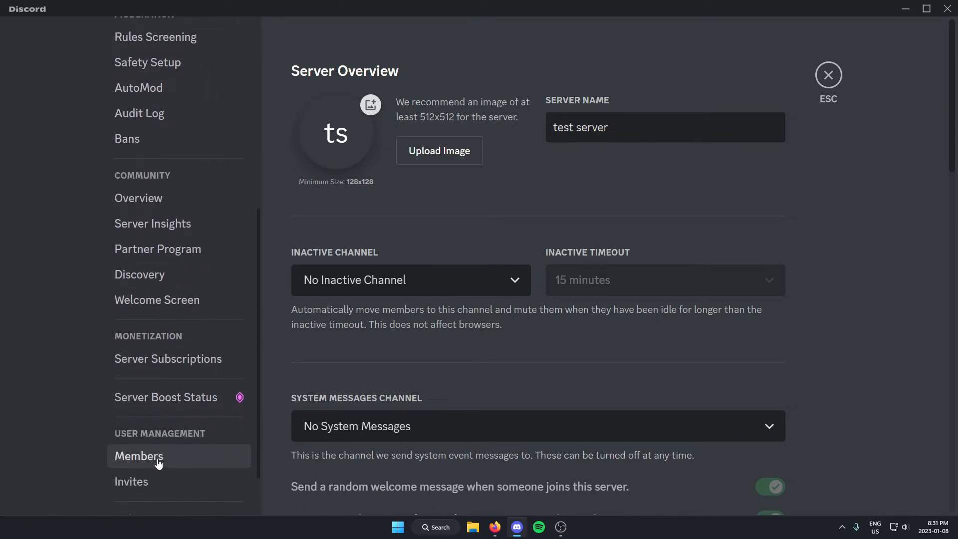
left_click(137, 456)
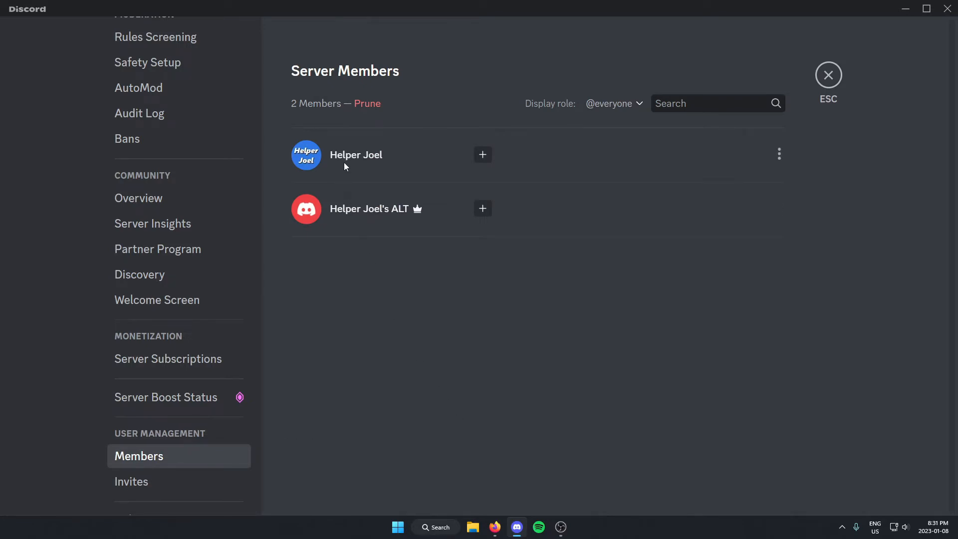
mouse_move(426, 161)
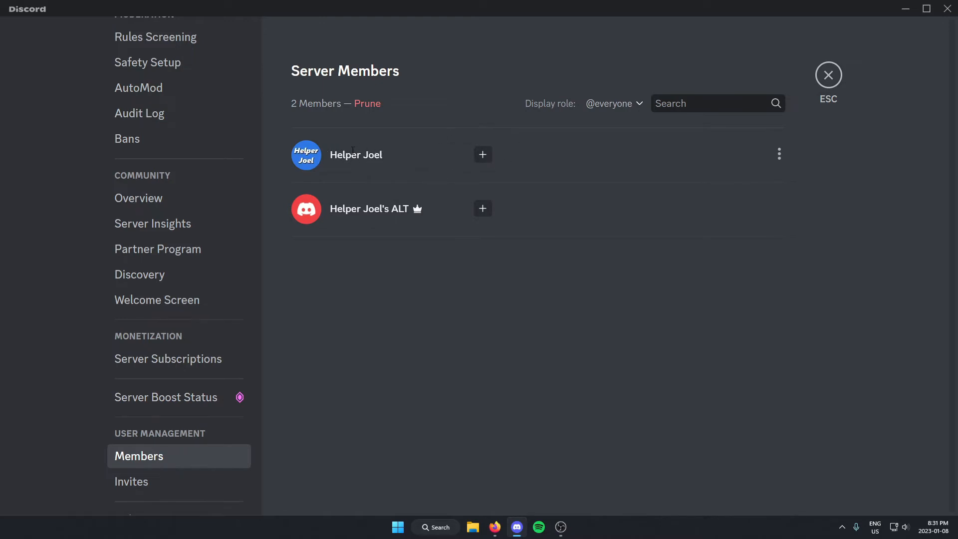
mouse_move(779, 153)
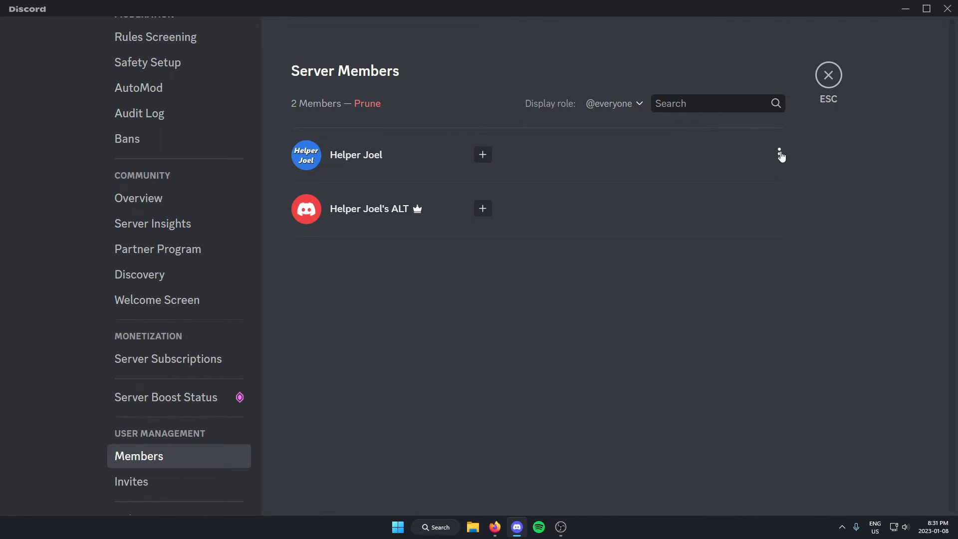
- Transfer ownership of test server to Helper Joel, acknowledging and confirming the transfer
left_click(780, 153)
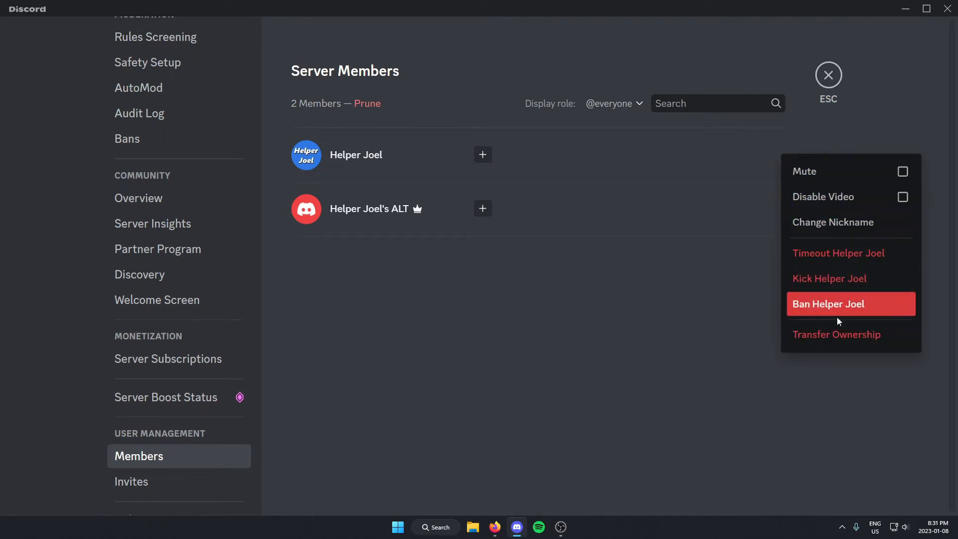
mouse_move(842, 341)
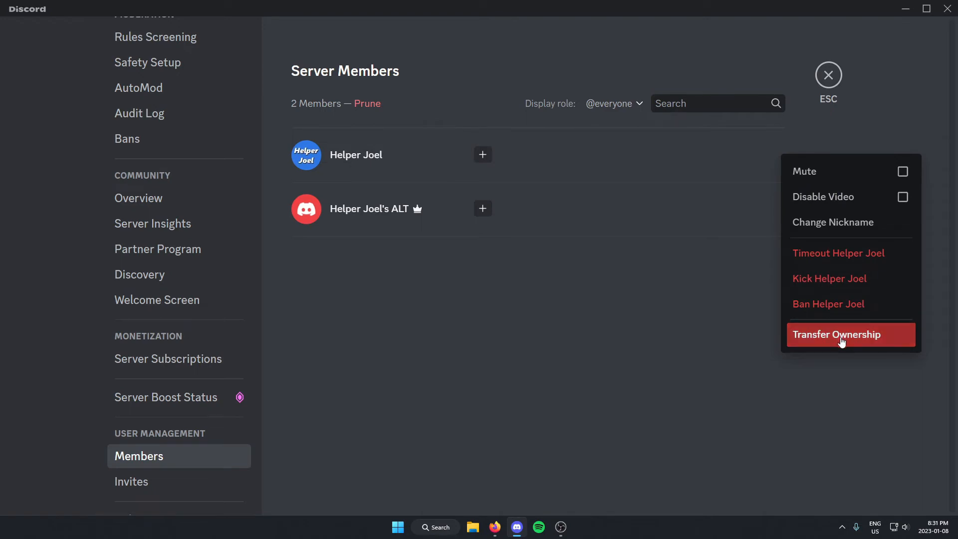
left_click(837, 334)
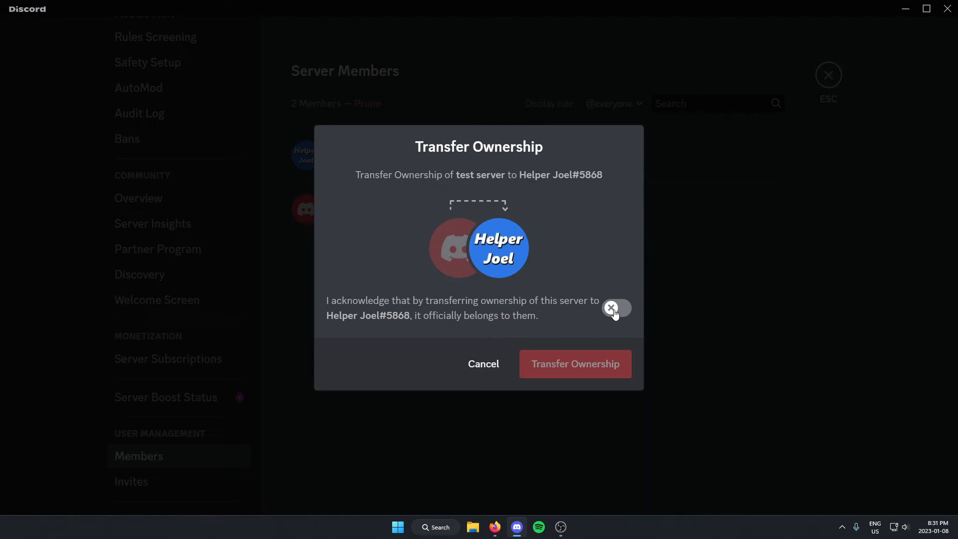
left_click(616, 307)
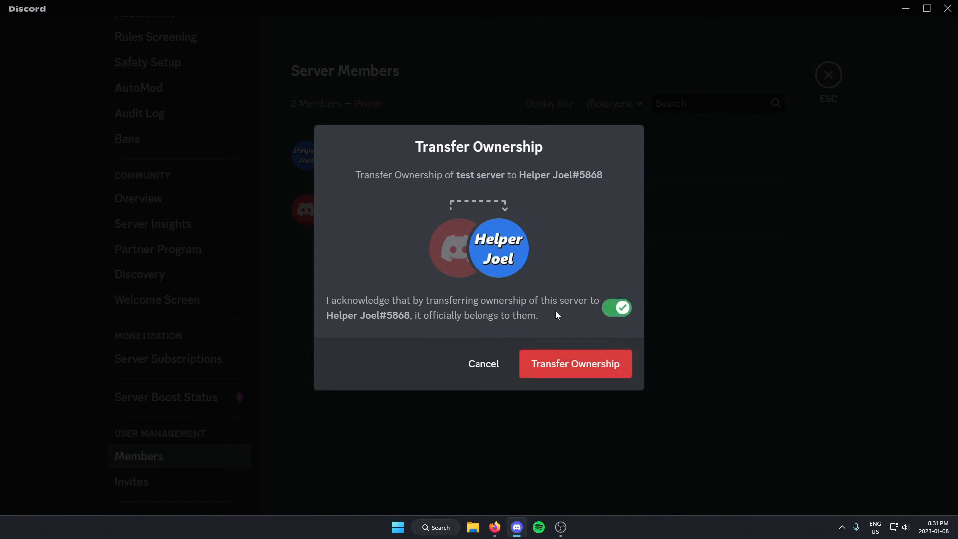
mouse_move(568, 370)
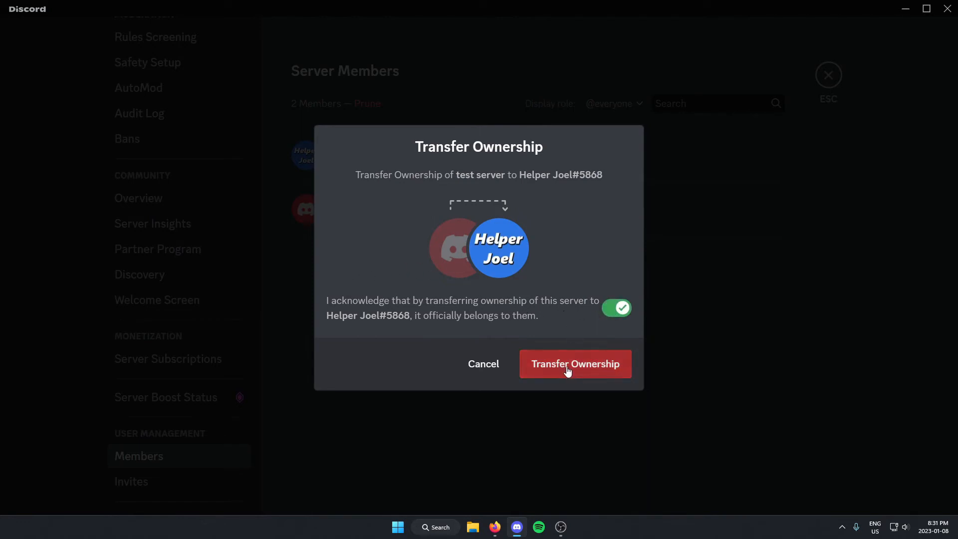
left_click(575, 363)
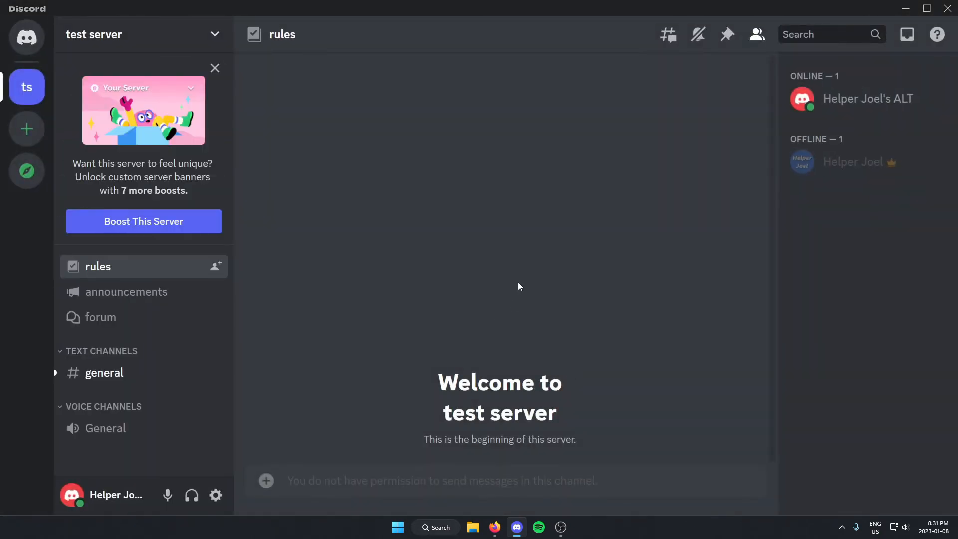
mouse_move(853, 162)
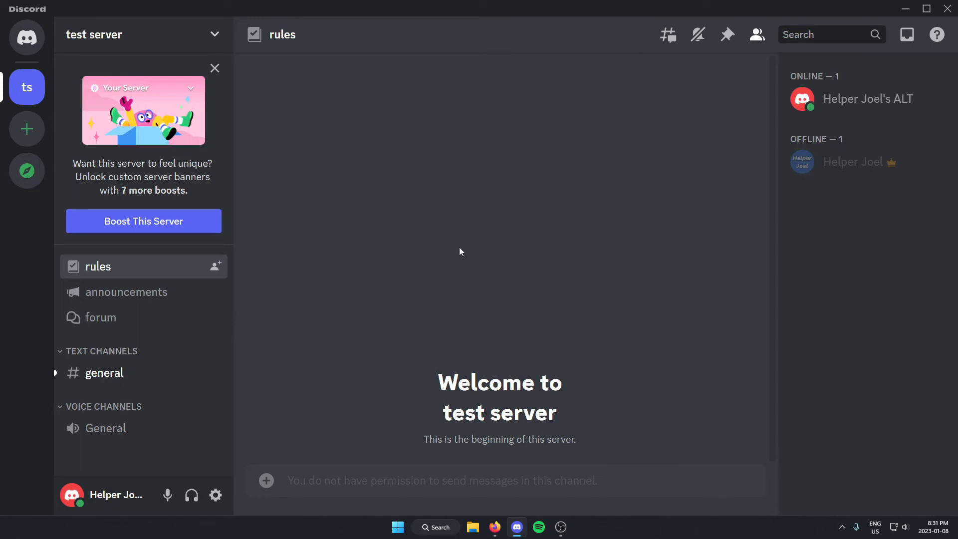
mouse_move(26, 86)
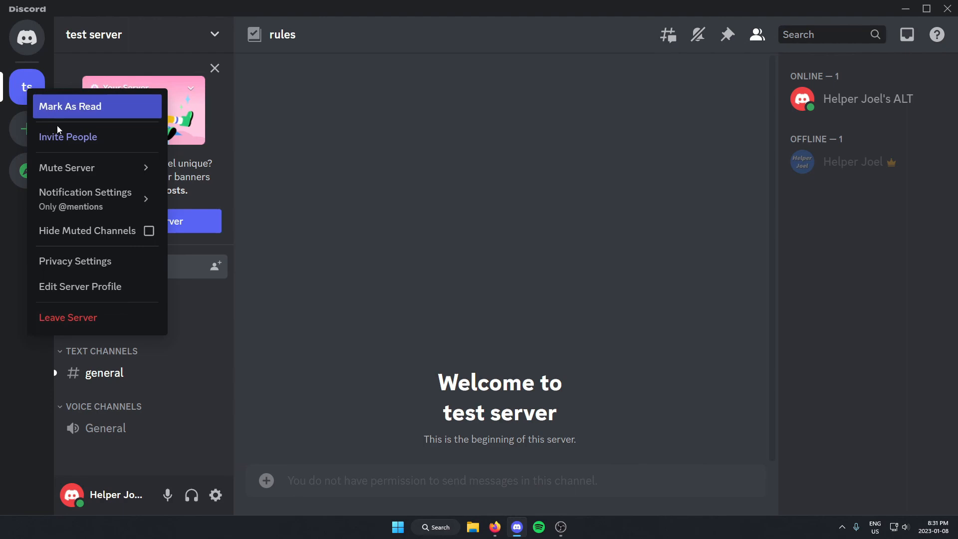
mouse_move(78, 320)
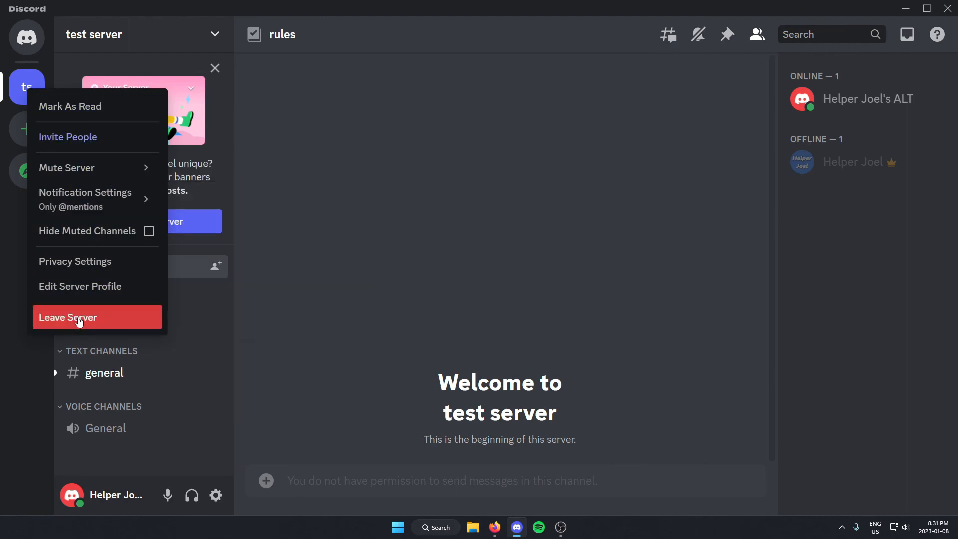
- Leave test server, confirm, and skip the why-you-left feedback survey
left_click(68, 317)
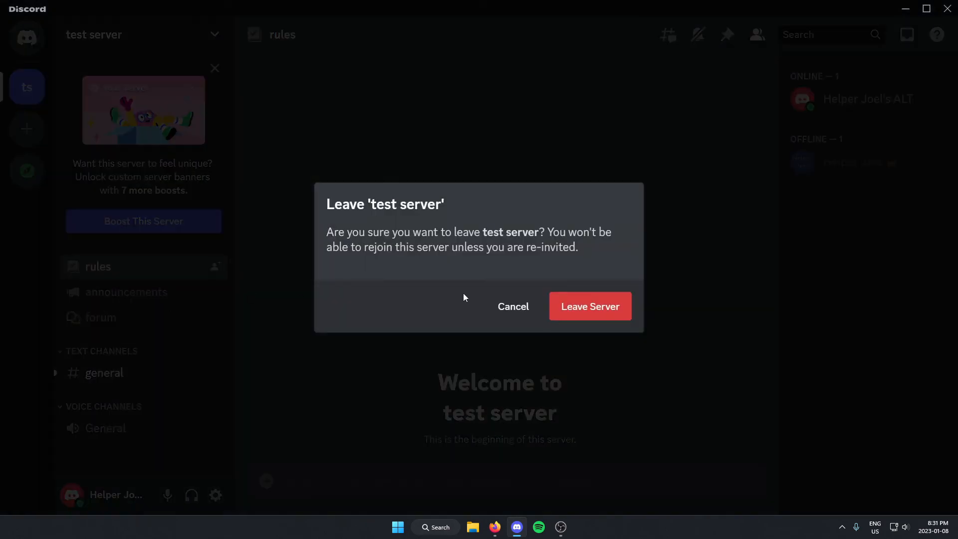
left_click(589, 306)
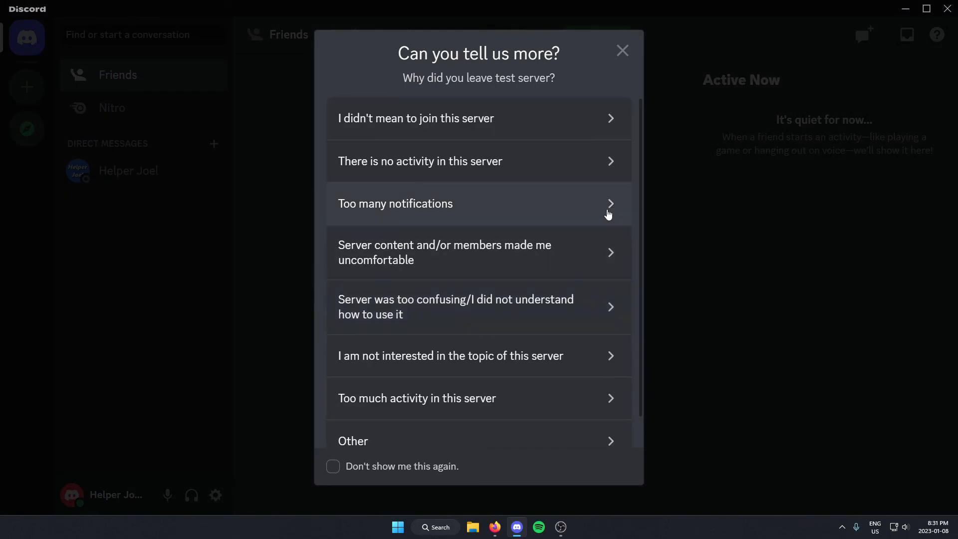
left_click(622, 50)
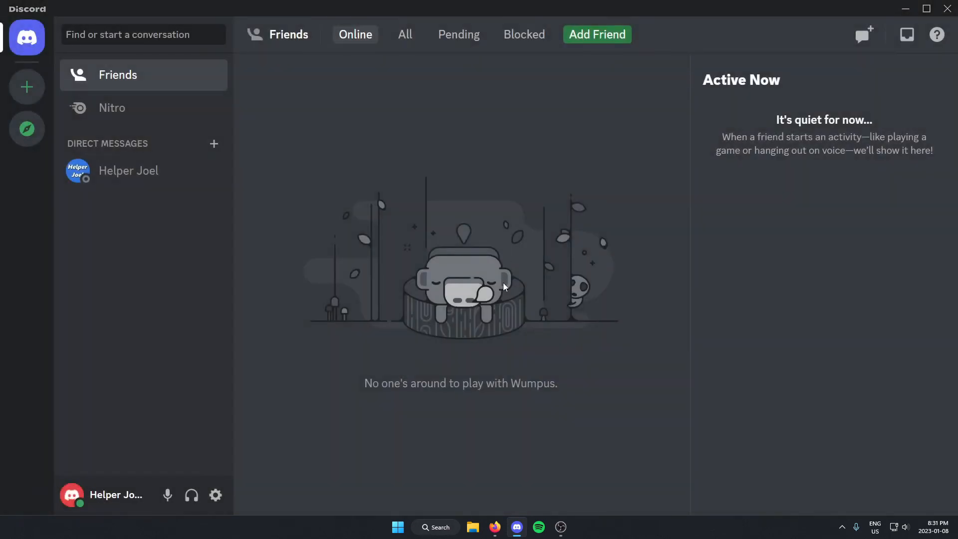